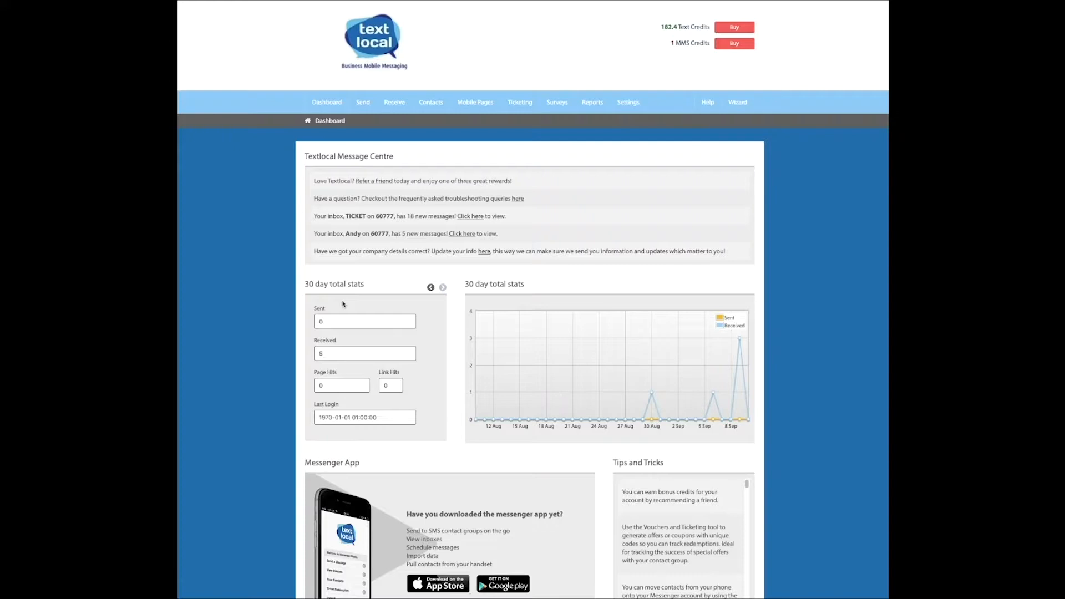
# - Create a new contact group named 'test' from the Contacts menu
pyautogui.click(431, 102)
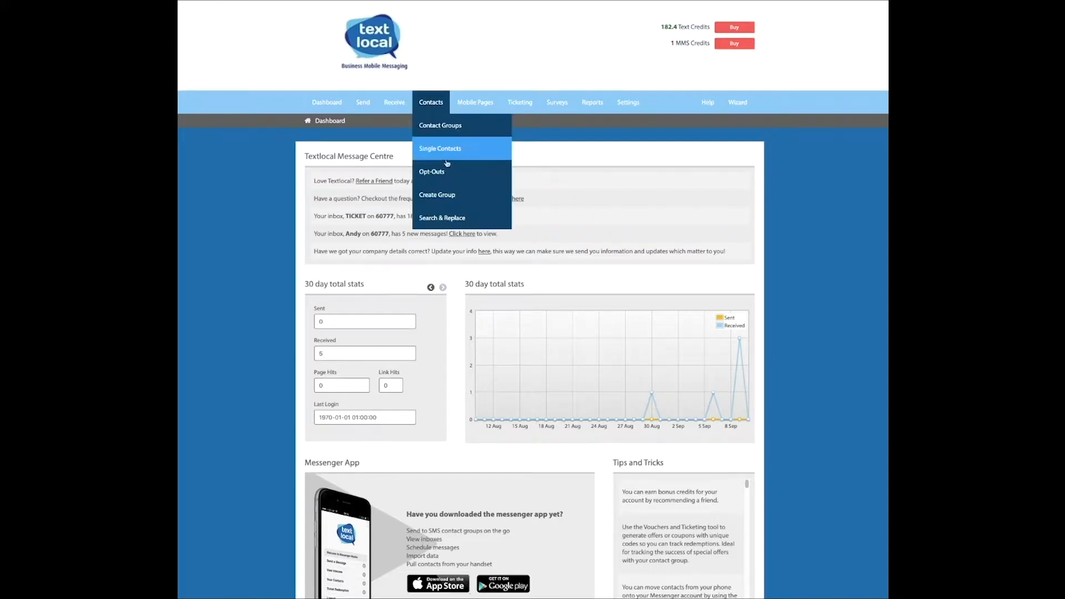
pyautogui.click(438, 196)
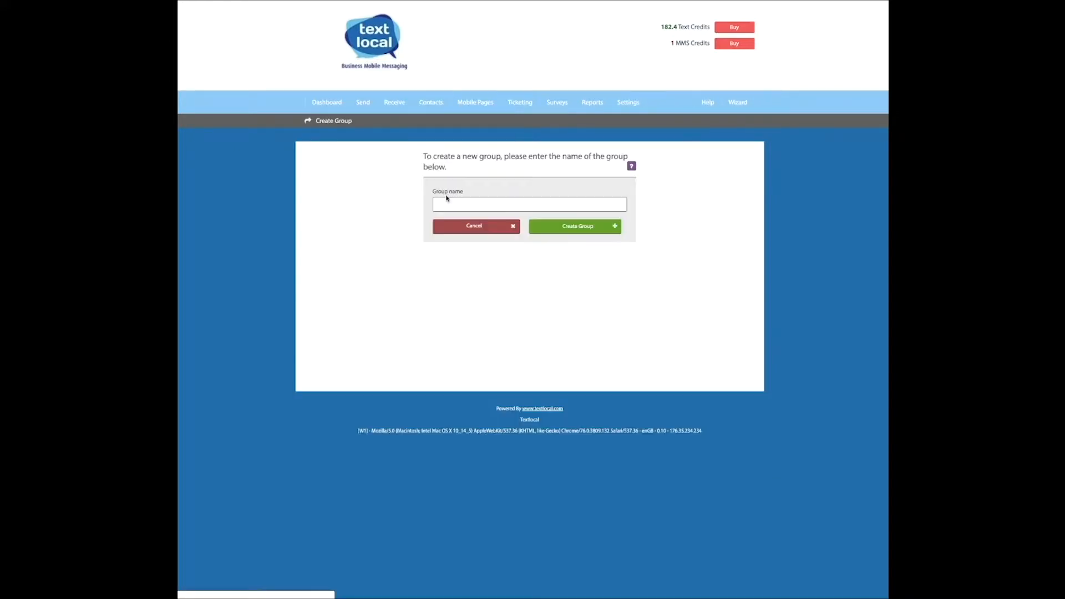
pyautogui.click(529, 204)
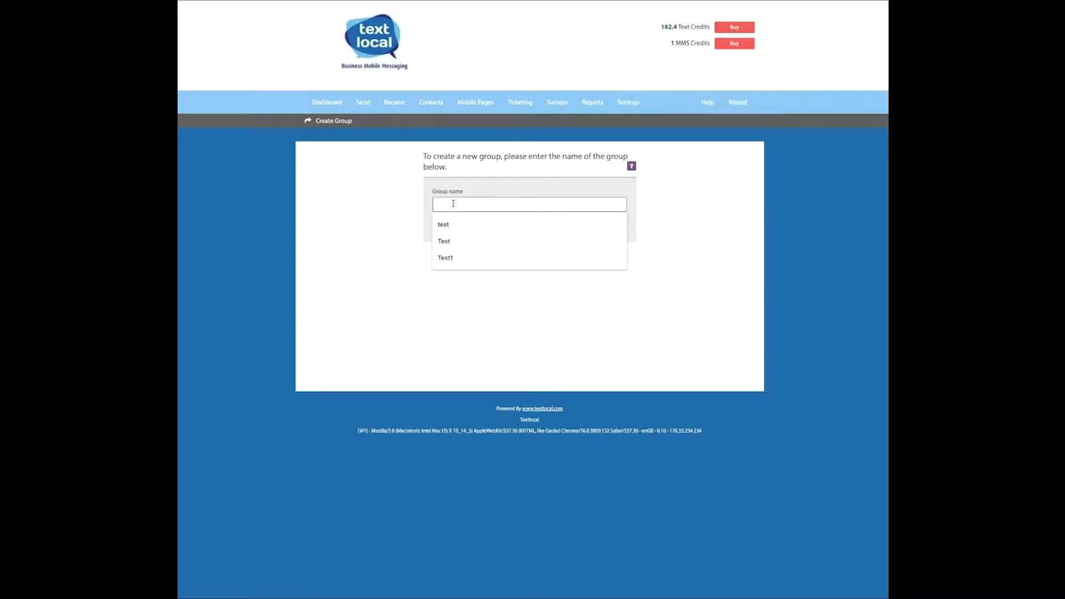
pyautogui.click(443, 224)
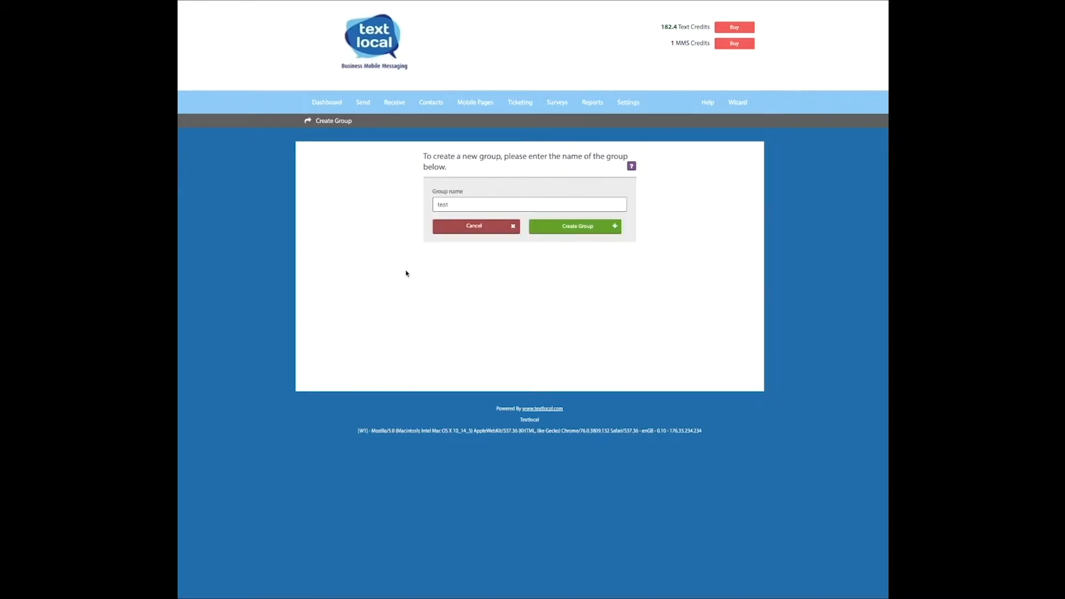
pyautogui.click(574, 227)
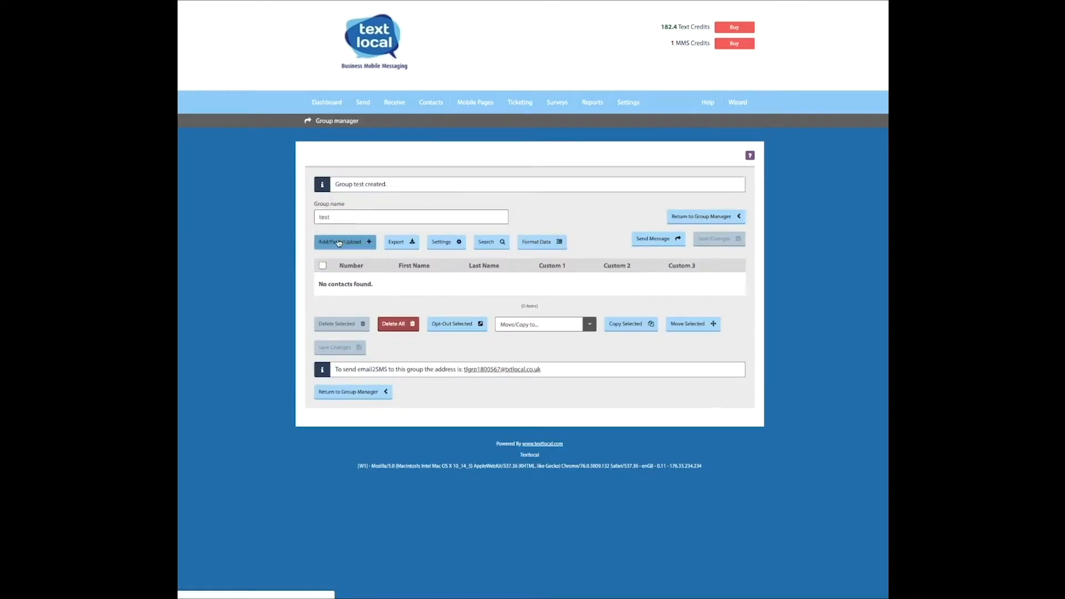
# - Start adding contacts to the test group via Add/Paste/Upload
pyautogui.click(342, 241)
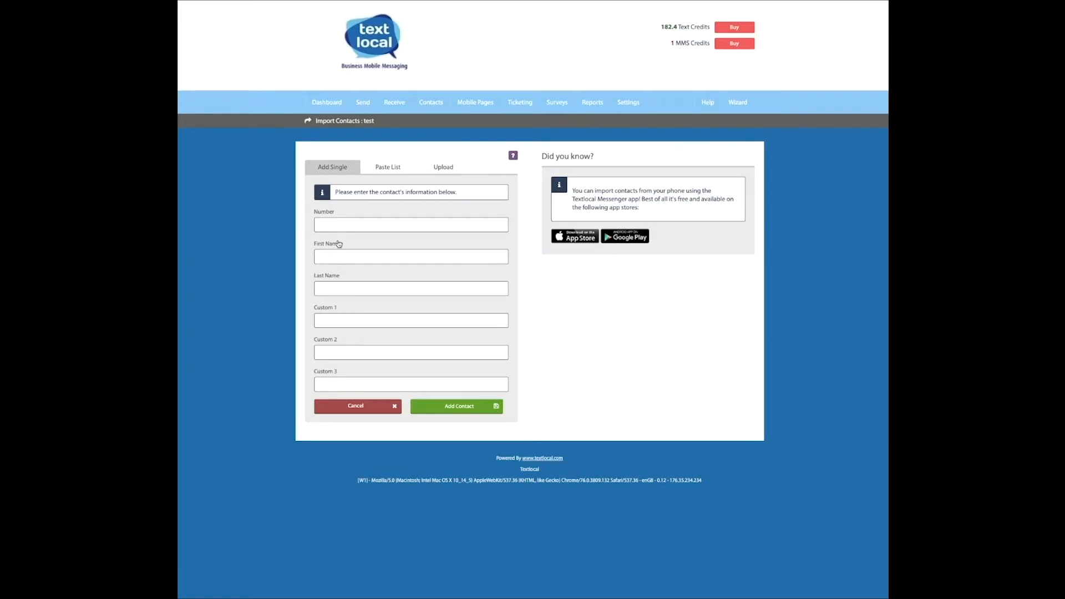
pyautogui.moveTo(387, 168)
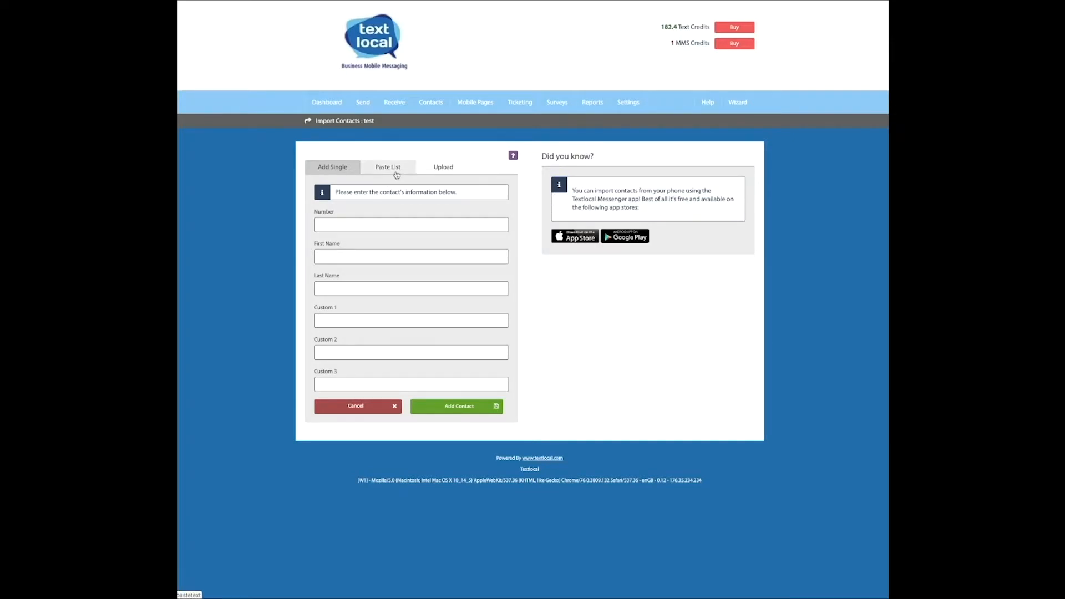
# - Switch the import page from Paste List to the file Upload option
pyautogui.click(387, 166)
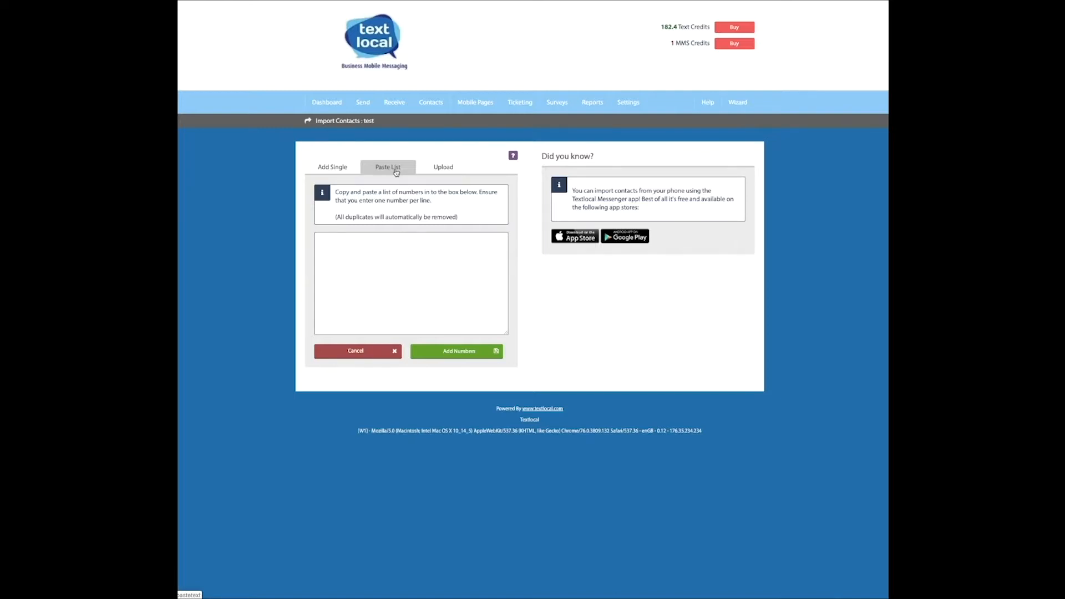
pyautogui.moveTo(442, 167)
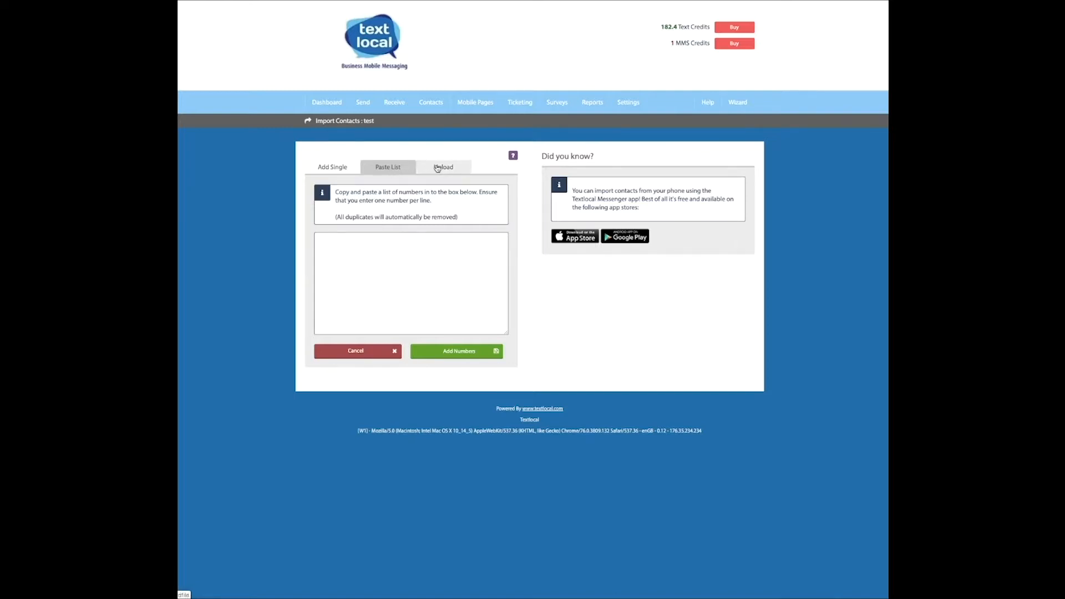
pyautogui.click(444, 166)
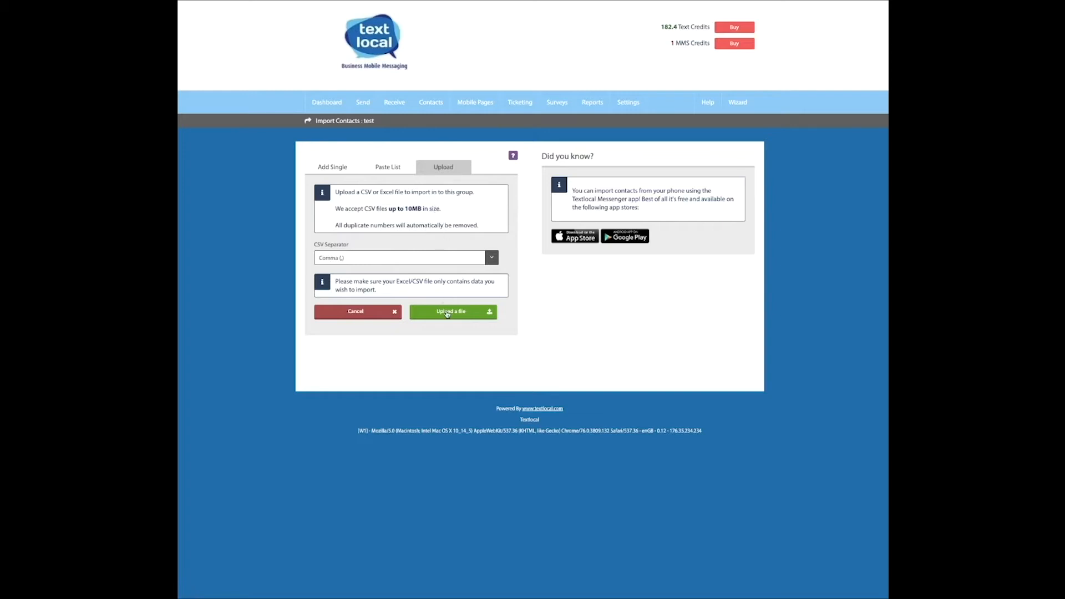
# - Choose Demo Data.csv from the Downloads folder for upload
pyautogui.click(452, 311)
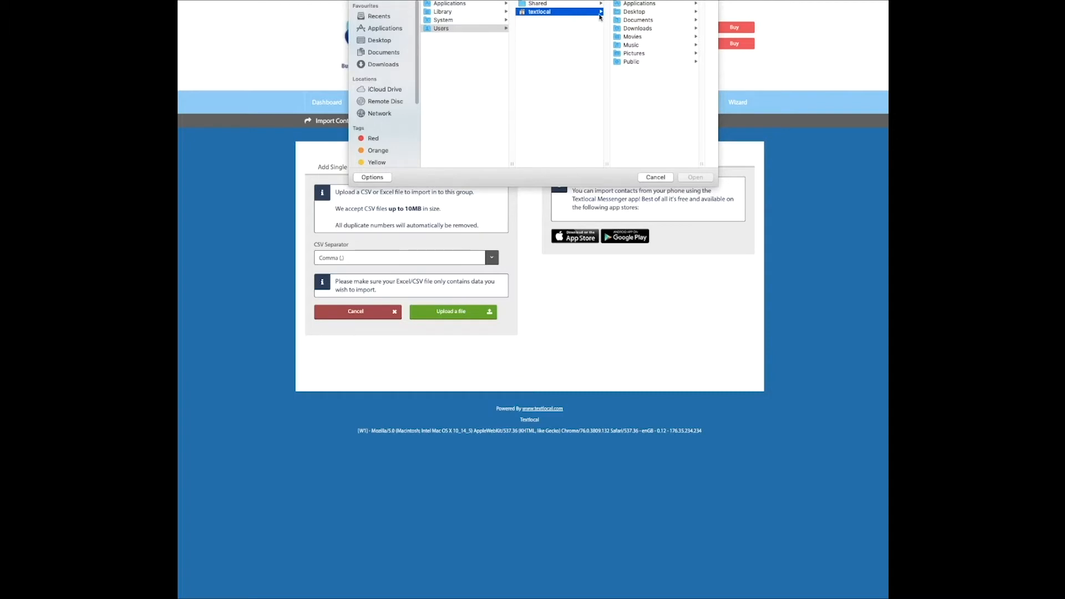
pyautogui.click(555, 29)
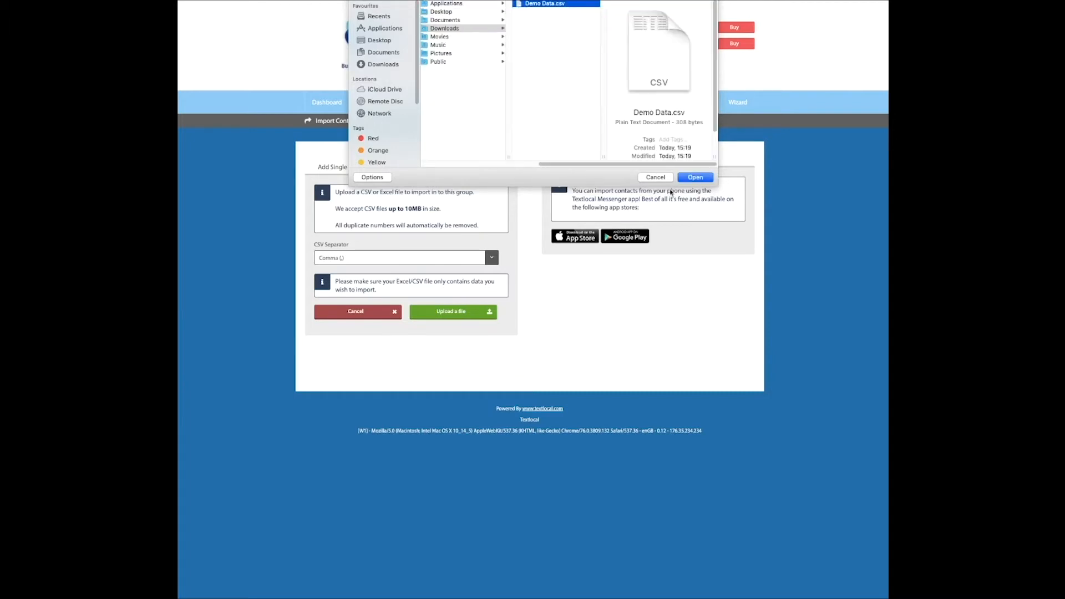
pyautogui.click(694, 177)
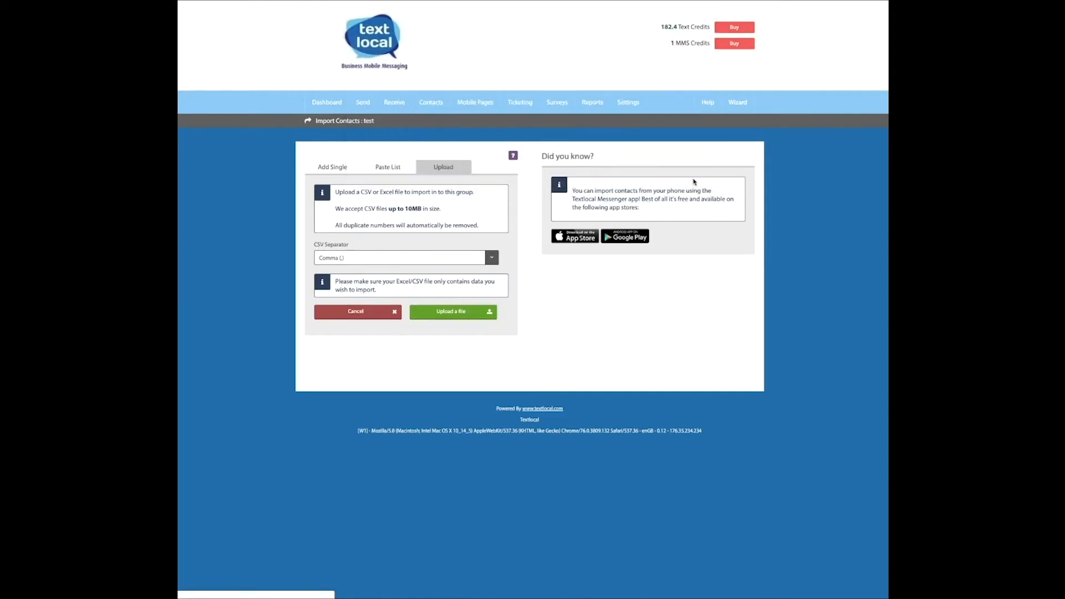
# - Upload Demo Data.csv to reach the validation preview of the five Bloggs records
pyautogui.click(451, 311)
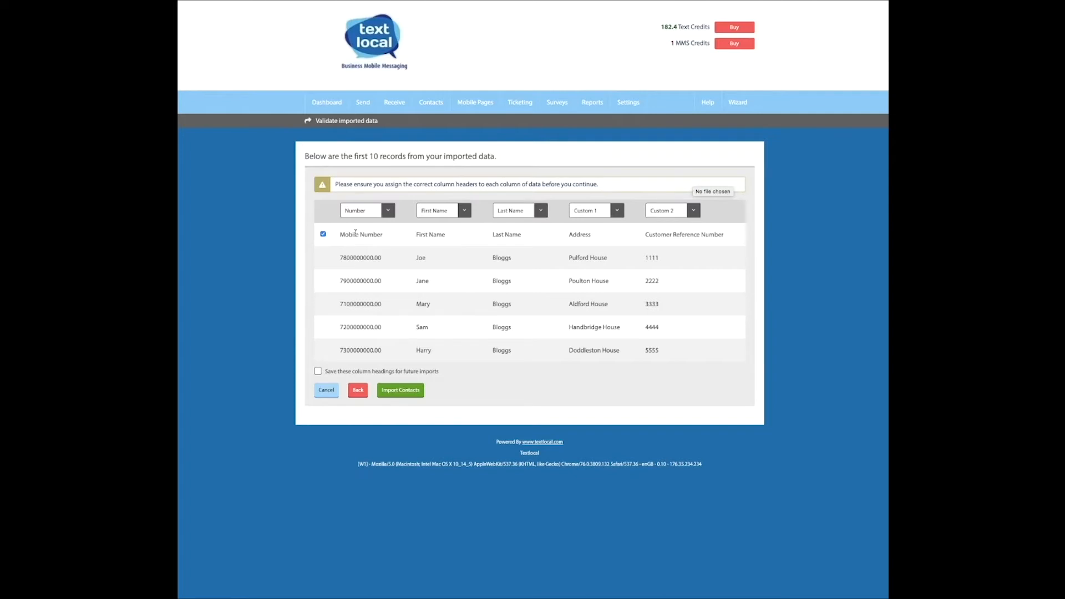
pyautogui.moveTo(615, 272)
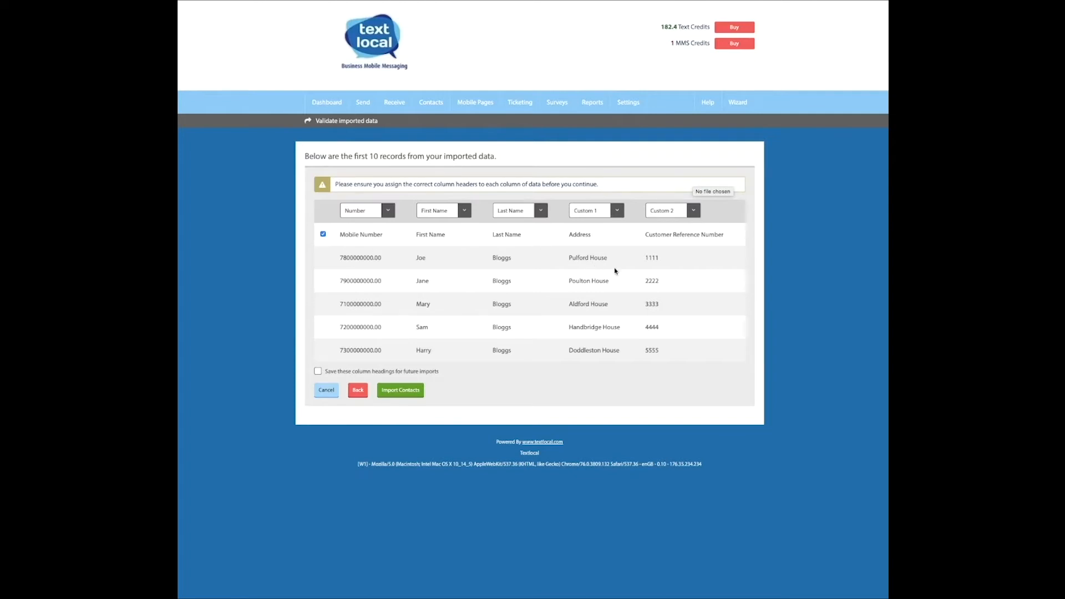
pyautogui.moveTo(348, 330)
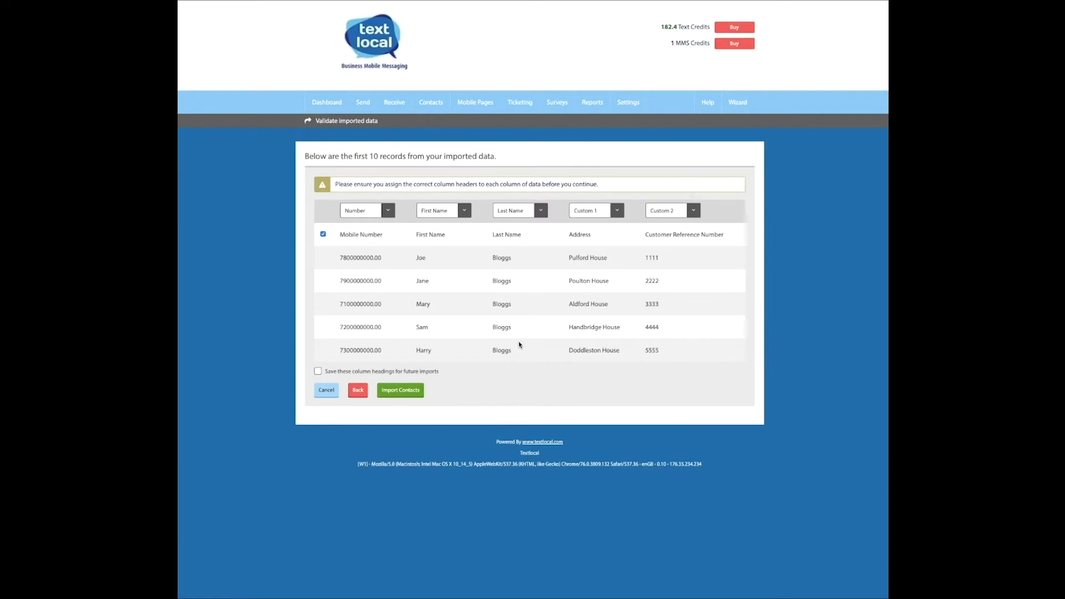
pyautogui.moveTo(683, 304)
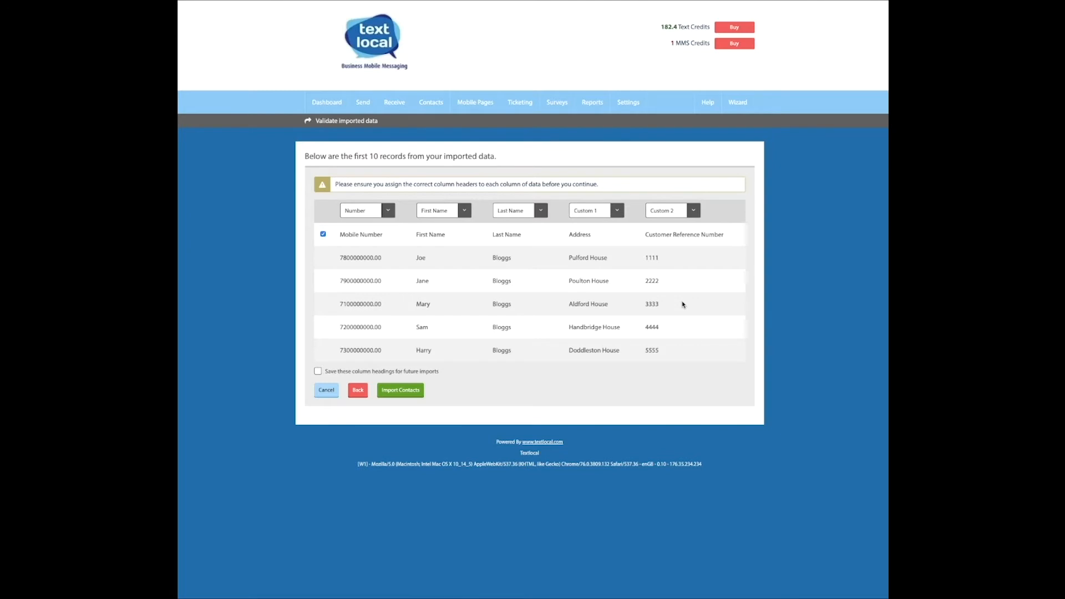
pyautogui.moveTo(562, 361)
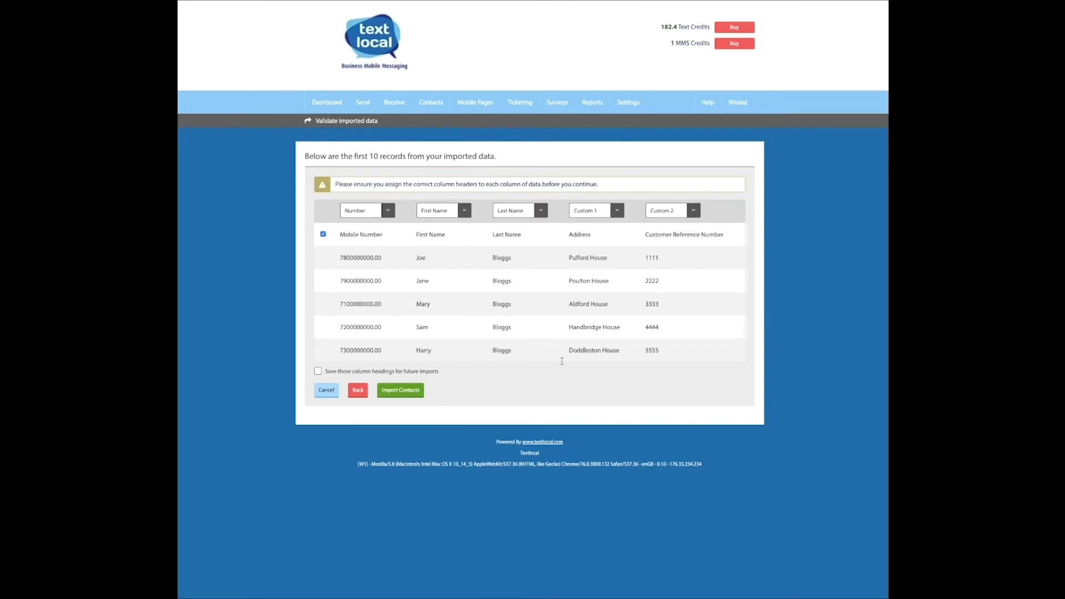
pyautogui.moveTo(401, 389)
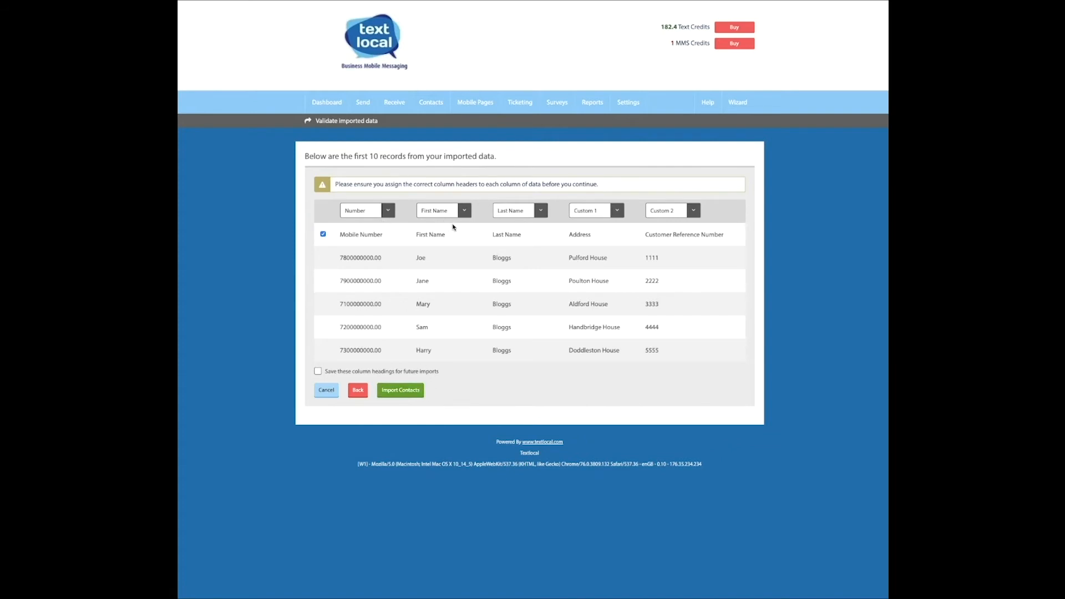
pyautogui.moveTo(483, 235)
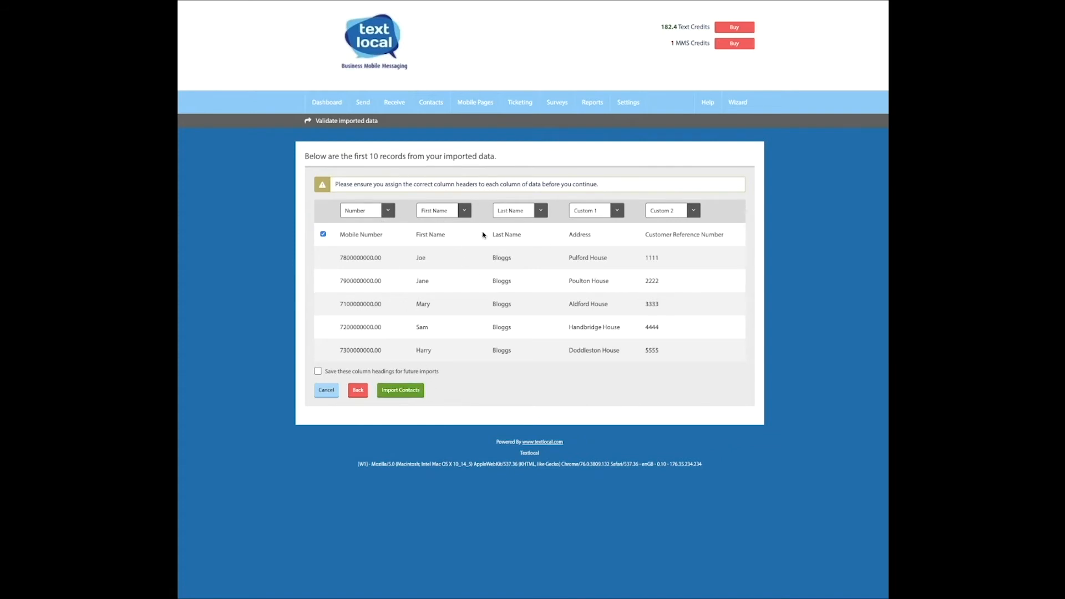
pyautogui.moveTo(430, 238)
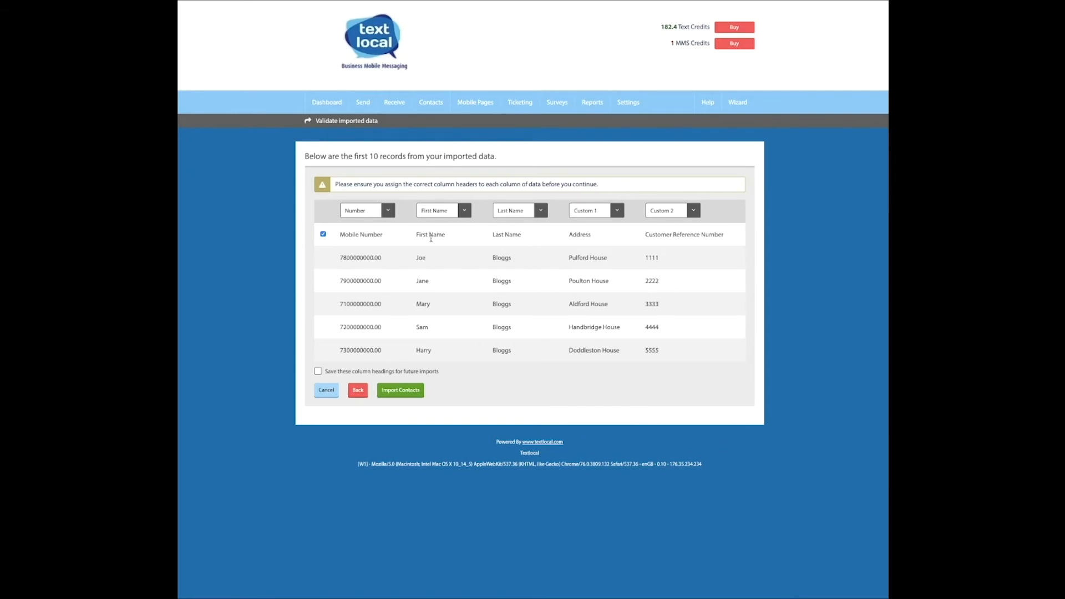
pyautogui.moveTo(407, 211)
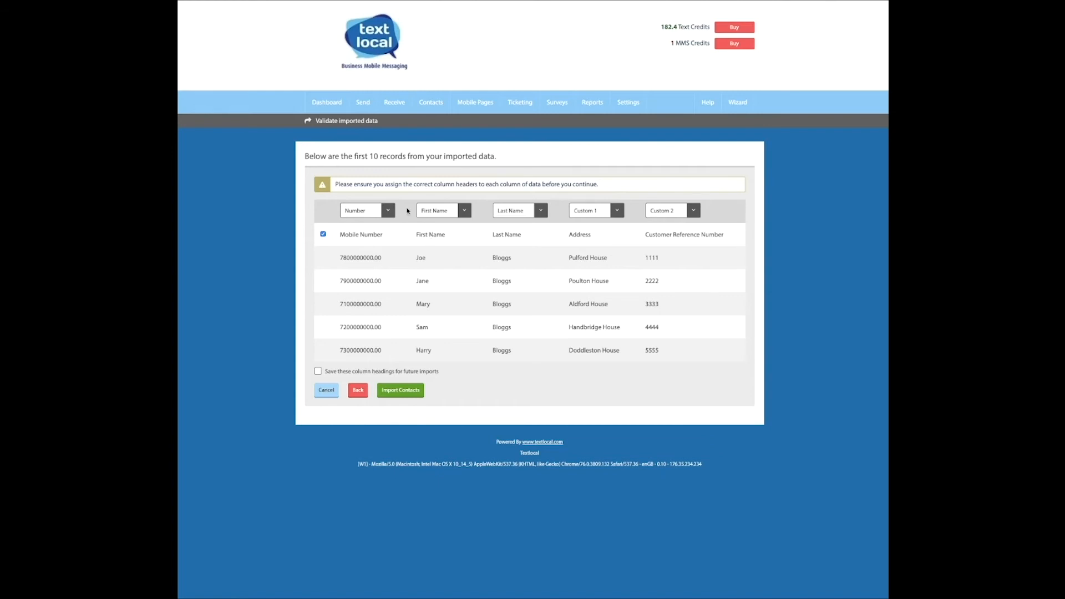
# - Set the Address column to Ignore and import the five contacts into the test group
pyautogui.click(366, 210)
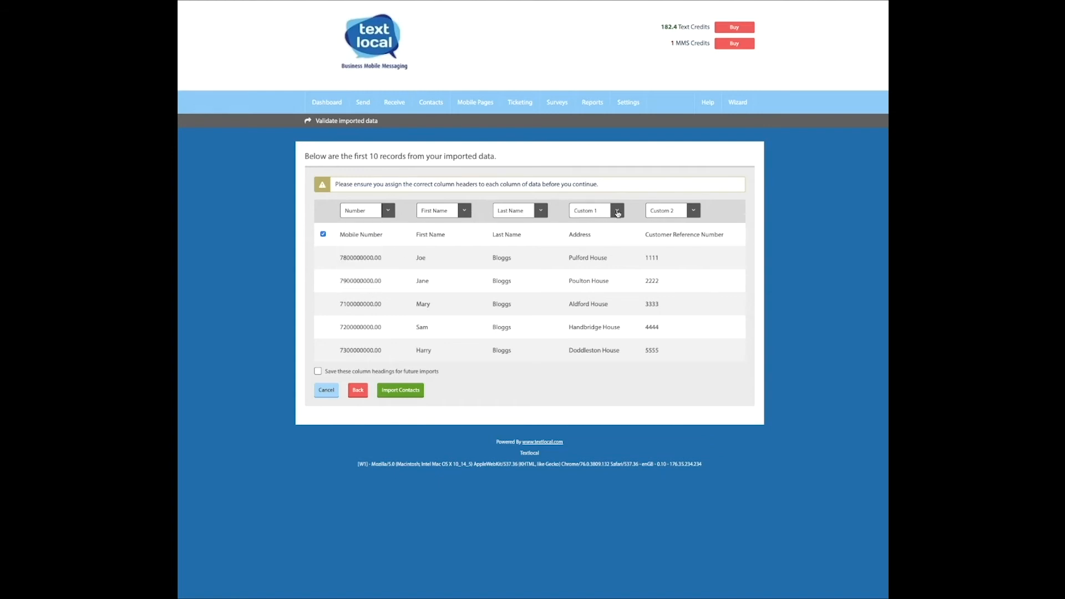
pyautogui.click(596, 209)
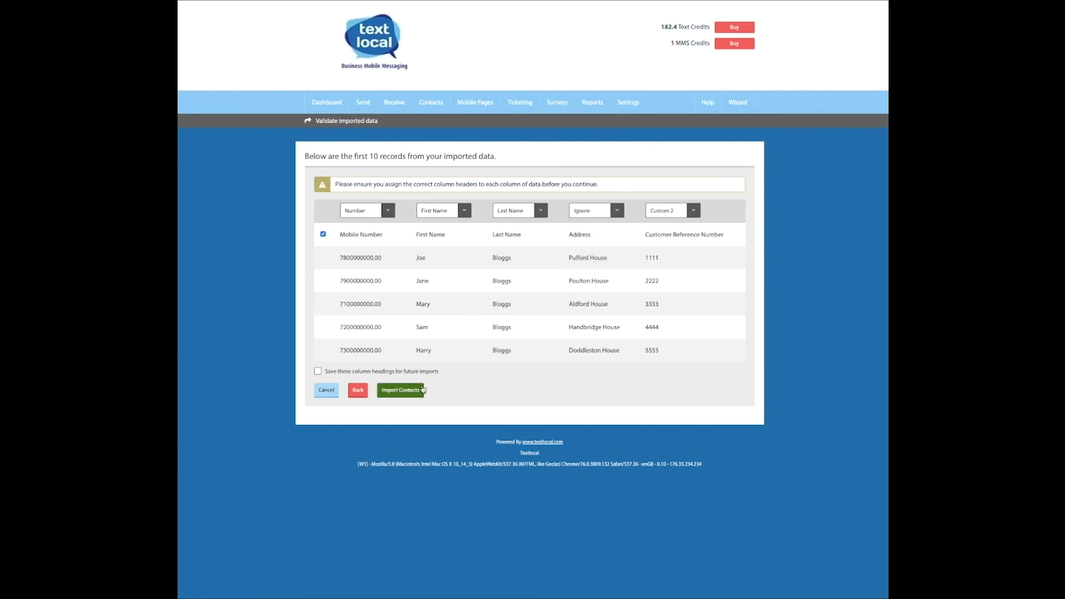
pyautogui.click(400, 389)
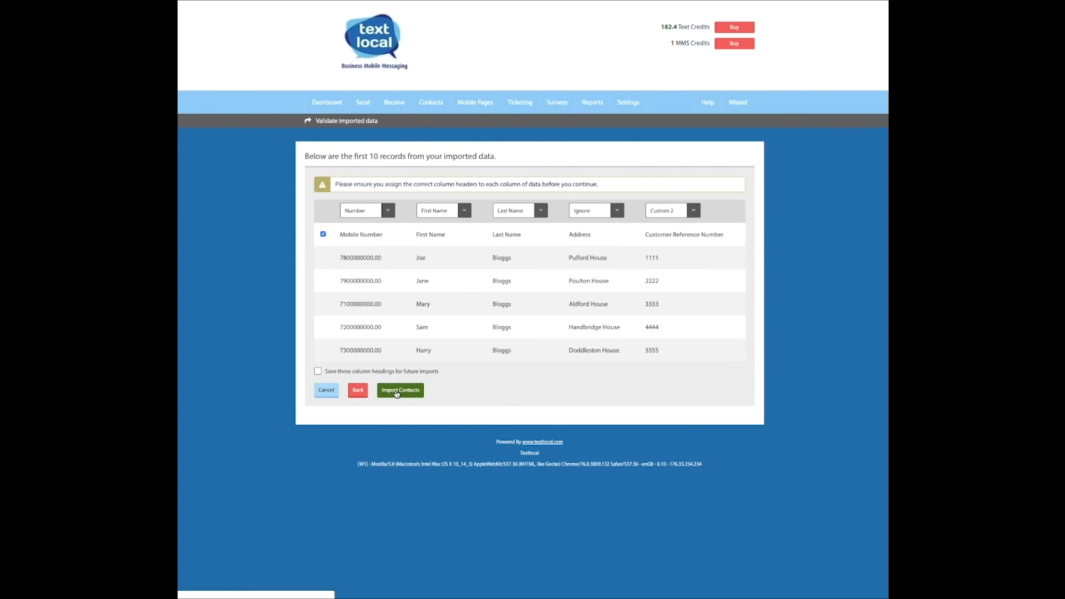
pyautogui.click(400, 390)
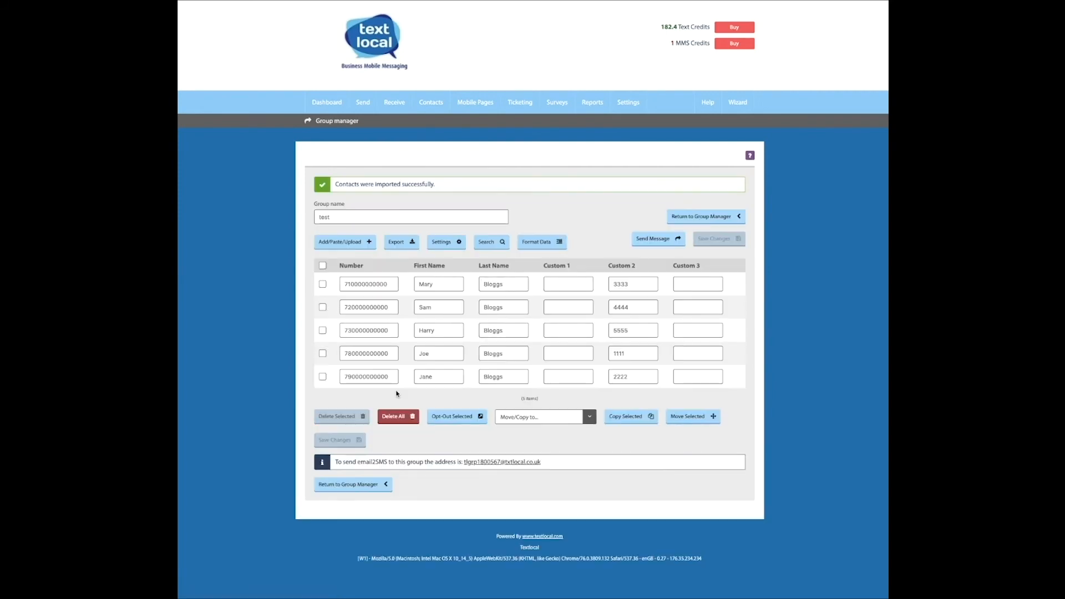